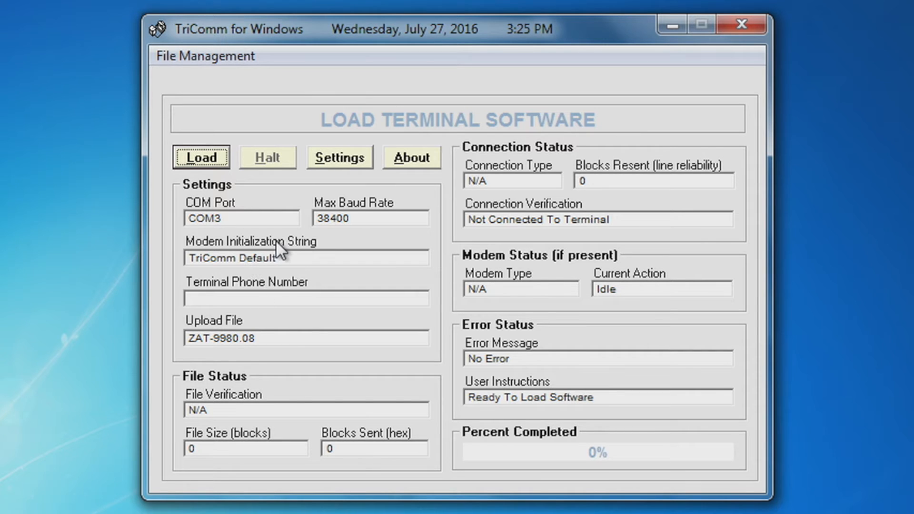
pyautogui.moveTo(411, 157)
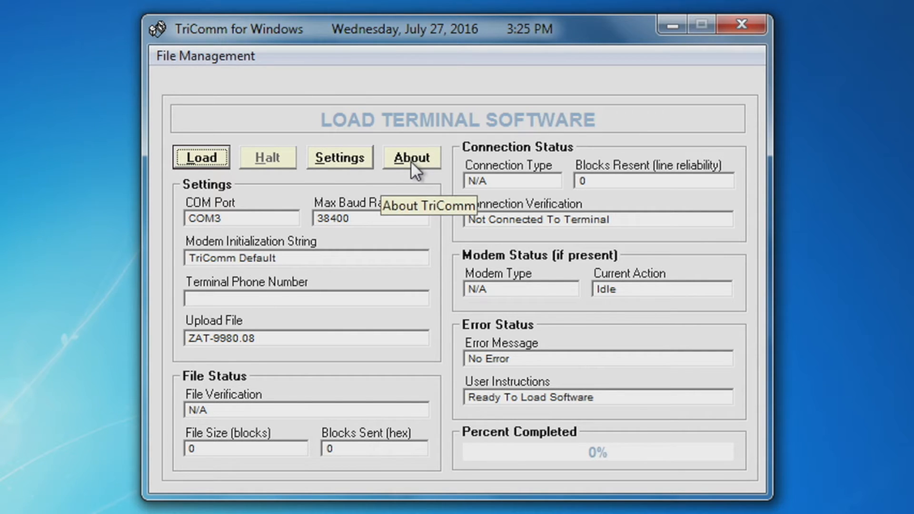
# Step: View the program's version information and dismiss it
pyautogui.click(411, 157)
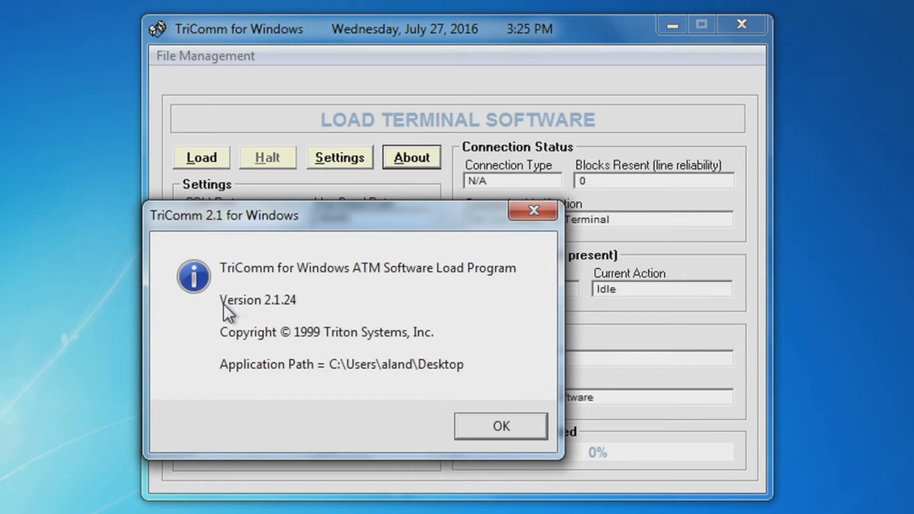
pyautogui.moveTo(282, 319)
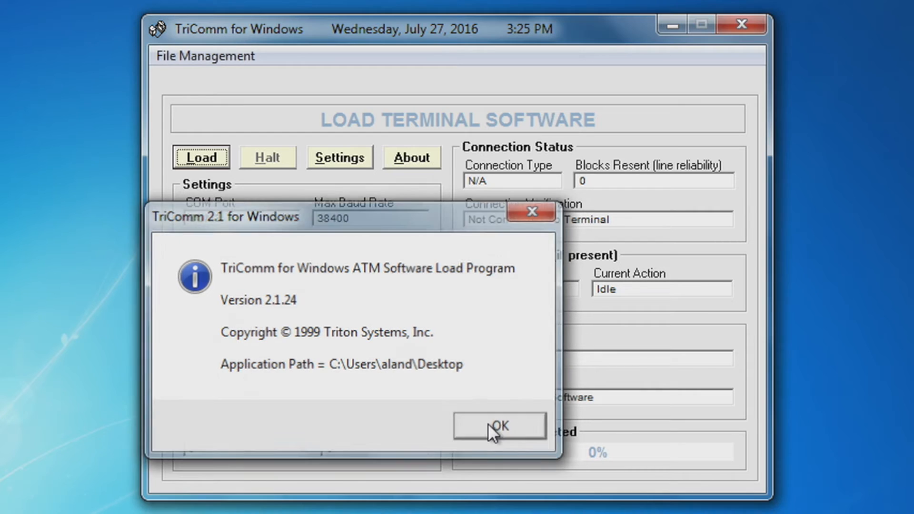
pyautogui.click(498, 426)
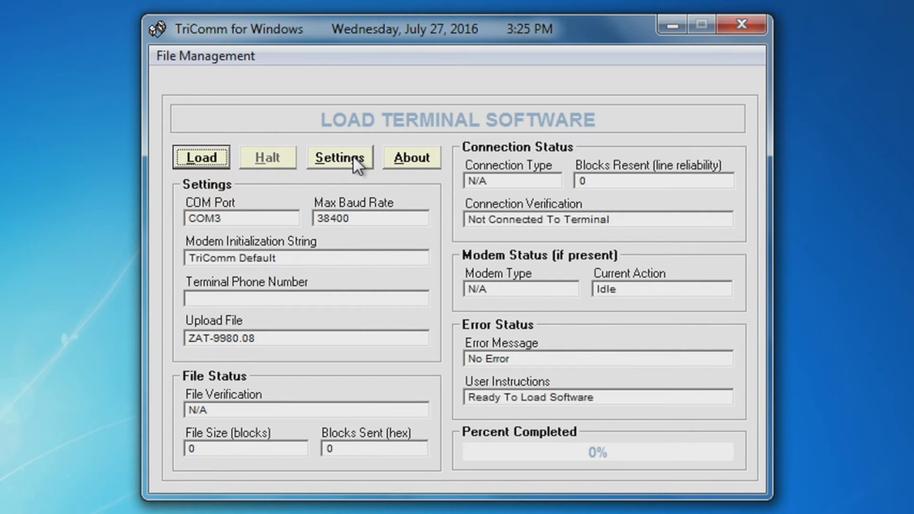
# Step: Keep COM3 as the load port in the transfer settings and save them
pyautogui.click(339, 157)
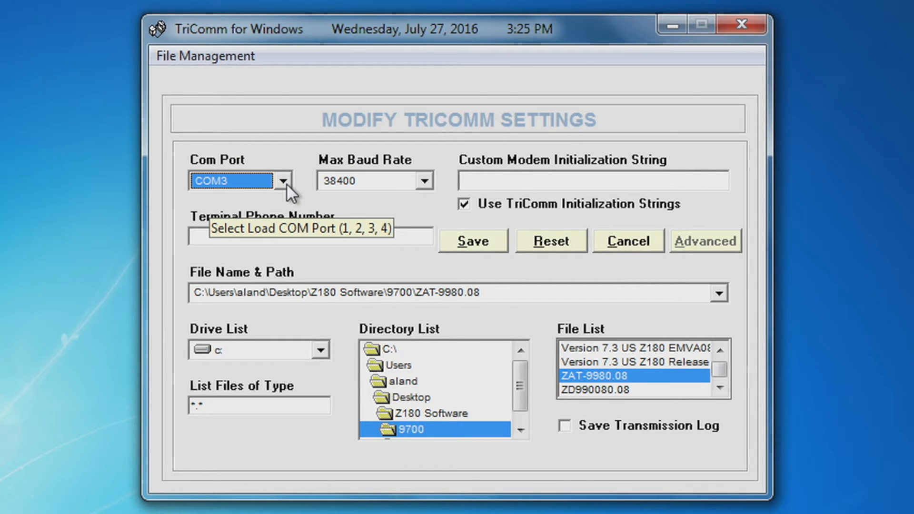
pyautogui.click(283, 179)
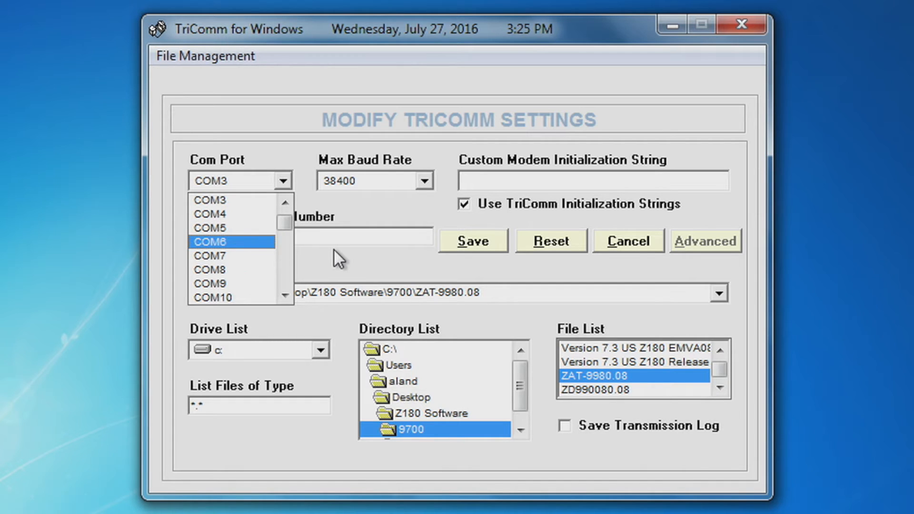
pyautogui.click(216, 200)
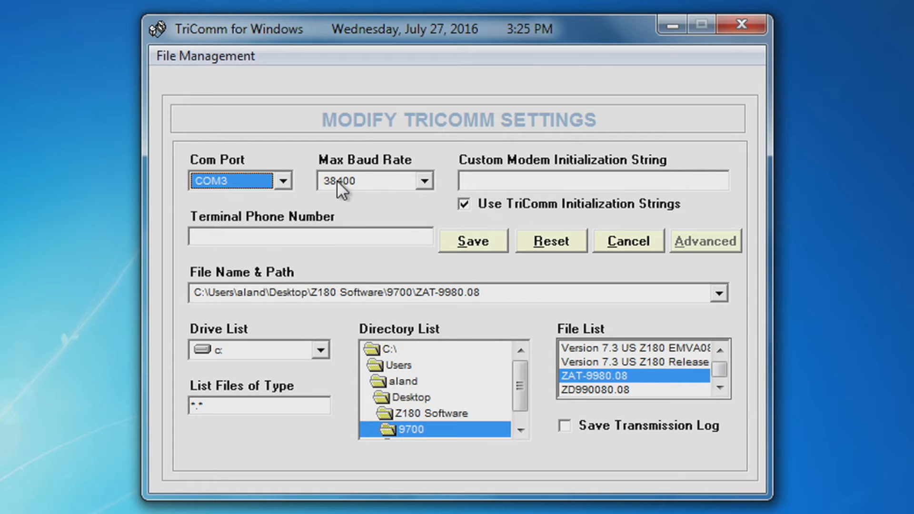
pyautogui.moveTo(361, 201)
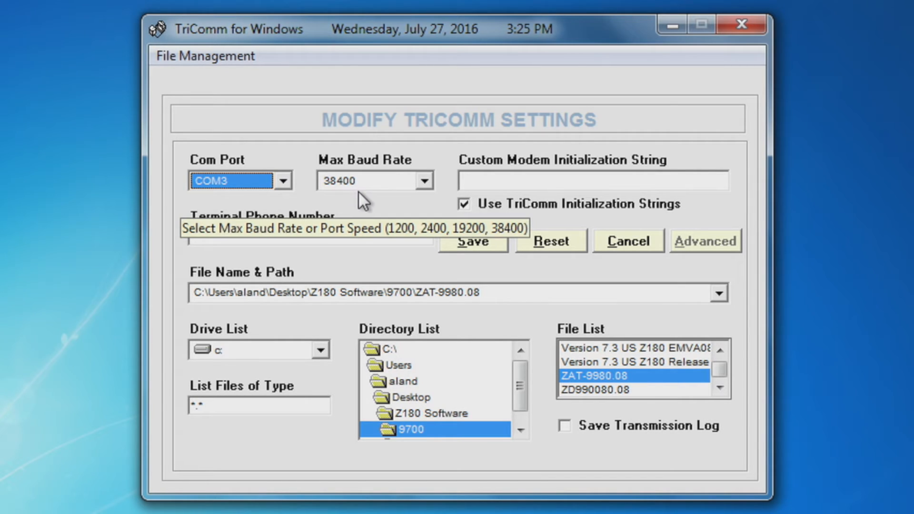
pyautogui.moveTo(593, 387)
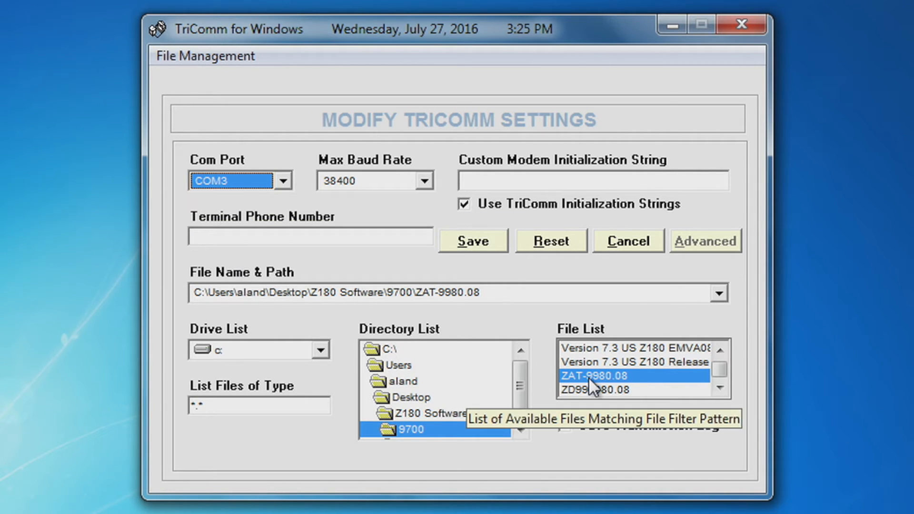
pyautogui.moveTo(343, 435)
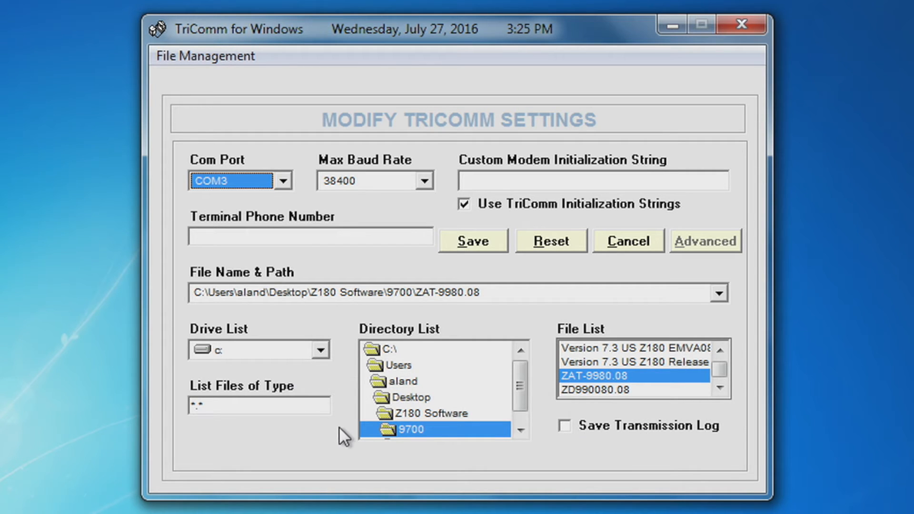
pyautogui.moveTo(577, 381)
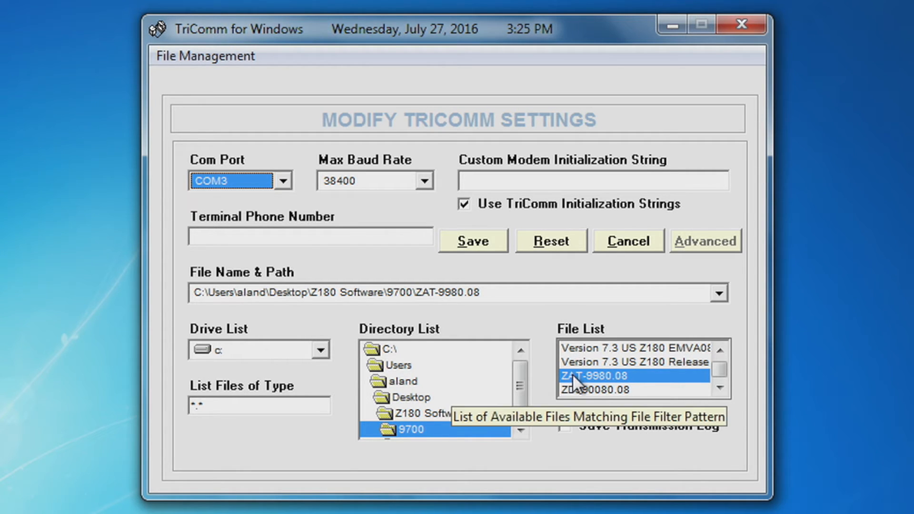
pyautogui.moveTo(289, 321)
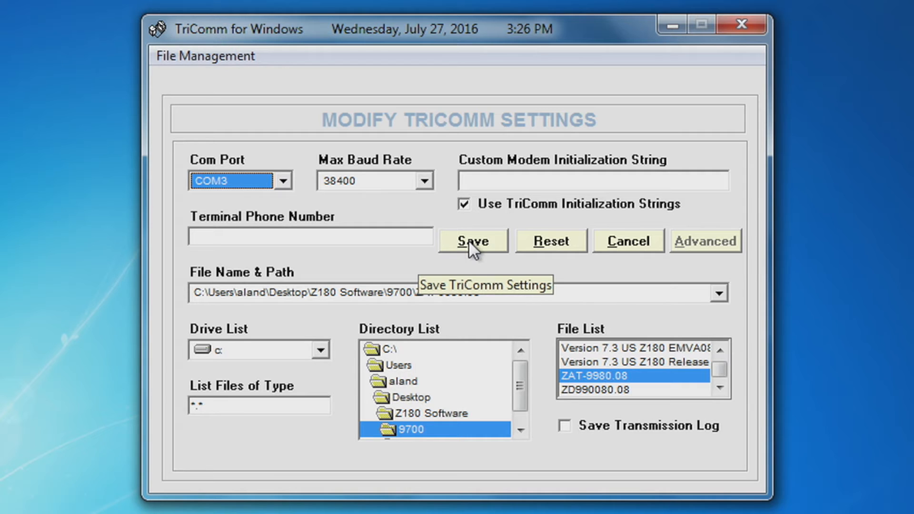
pyautogui.click(472, 239)
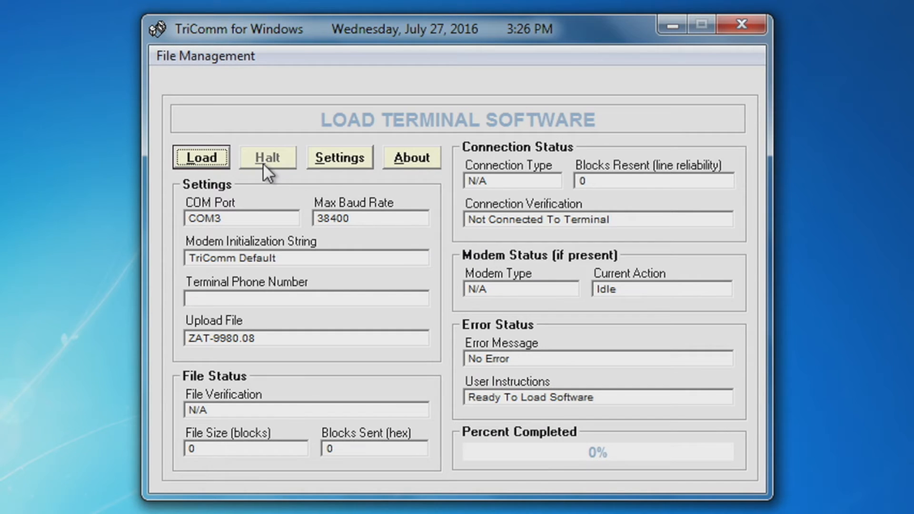
pyautogui.moveTo(201, 158)
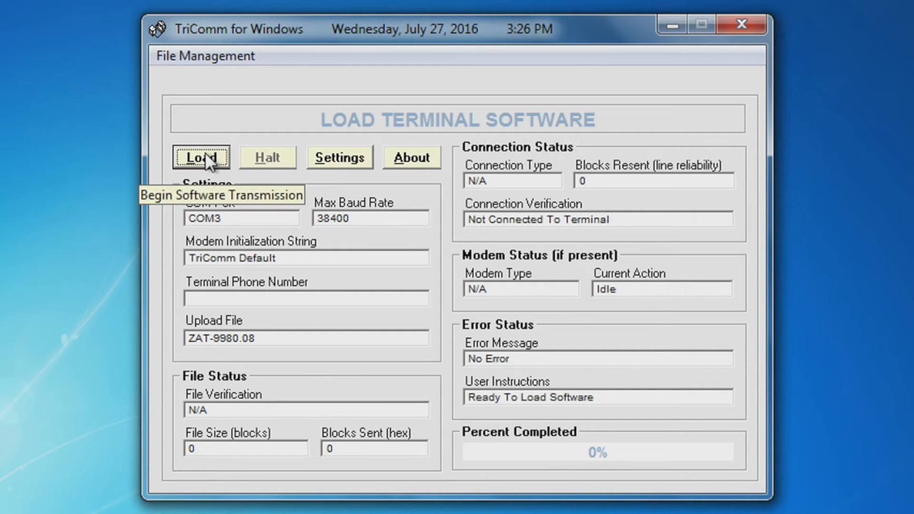
# Step: Send the ZAT-9980.08 terminal software to the ATM until all 14620 blocks reach 100%
pyautogui.click(200, 158)
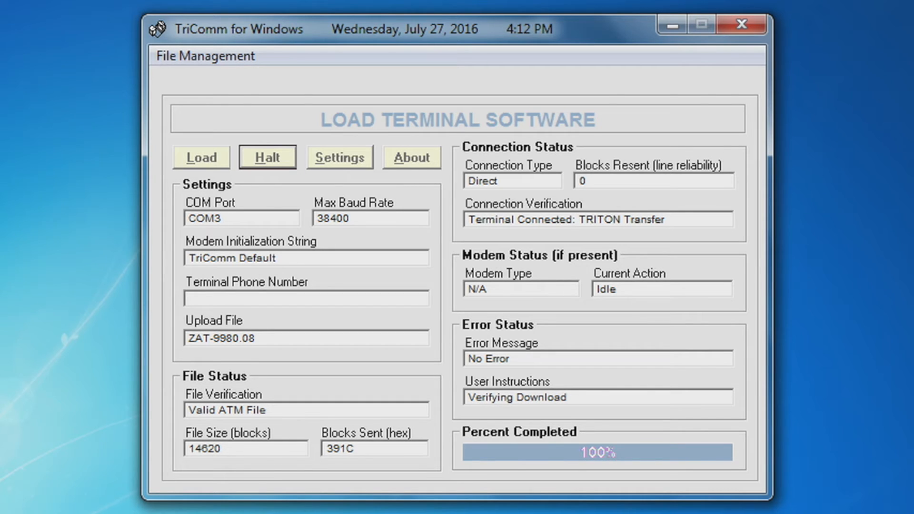
pyautogui.click(201, 157)
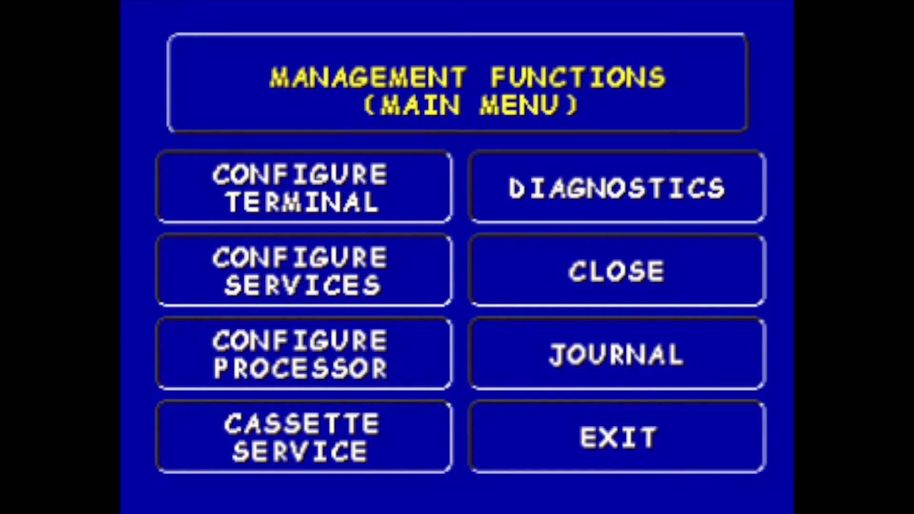
# Step: On the ATM, go through Configure Terminal to software download and choose a Direct connection
pyautogui.click(303, 186)
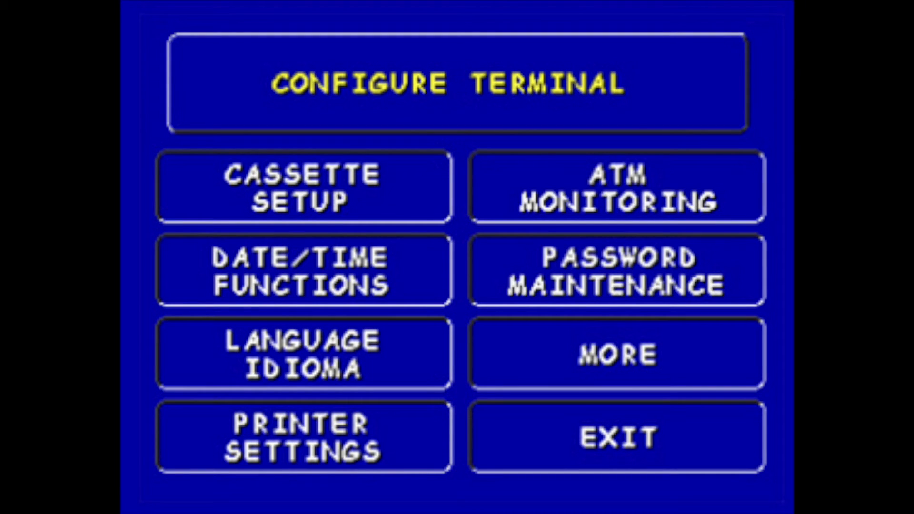
pyautogui.click(615, 352)
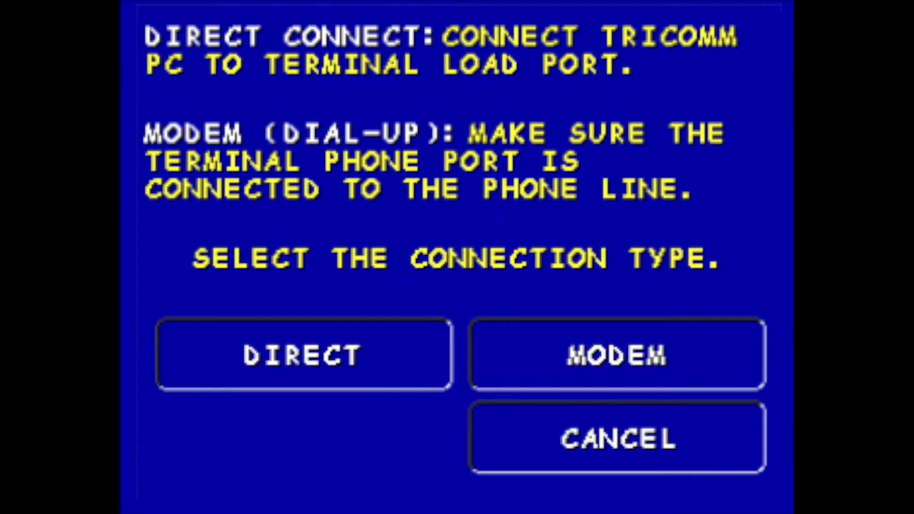
pyautogui.click(303, 354)
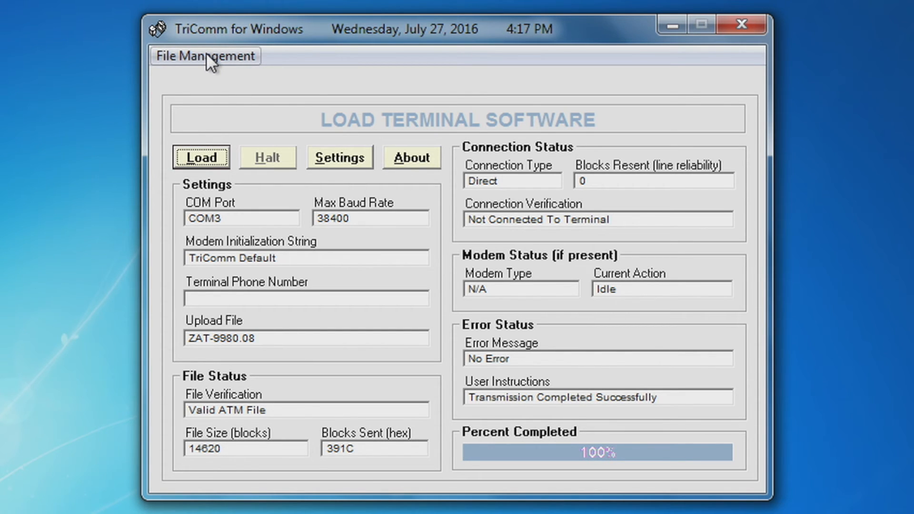
# Step: Bring up the File Management window for loading plugin files
pyautogui.click(205, 55)
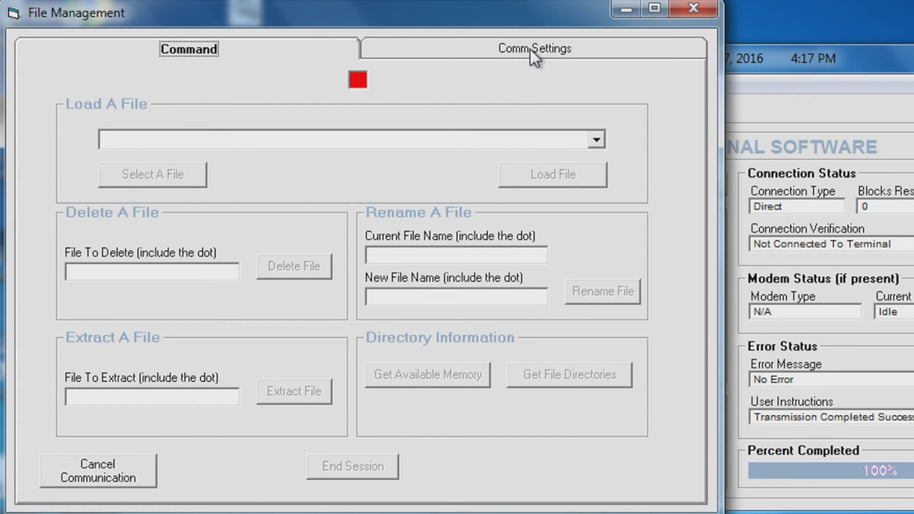
# Step: On Comm Settings, choose COM3 and open the port for a direct connection at 57600 baud
pyautogui.click(533, 49)
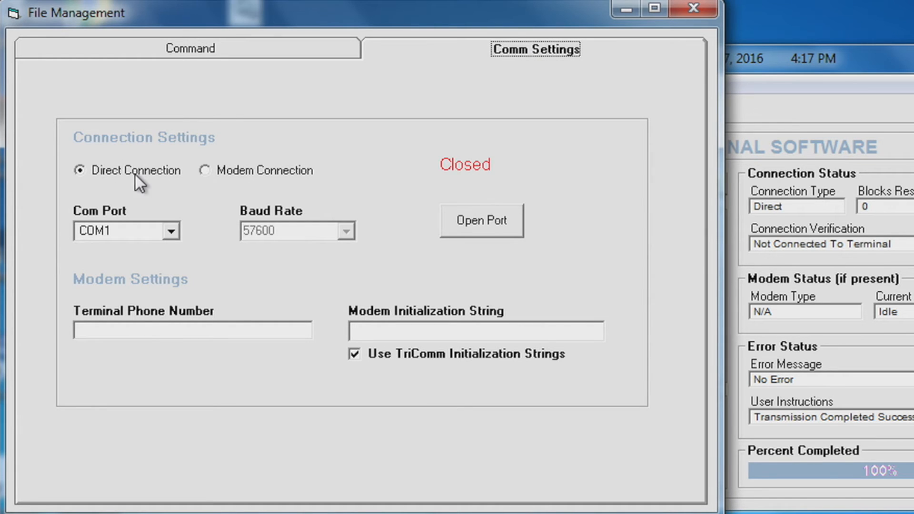
pyautogui.moveTo(212, 258)
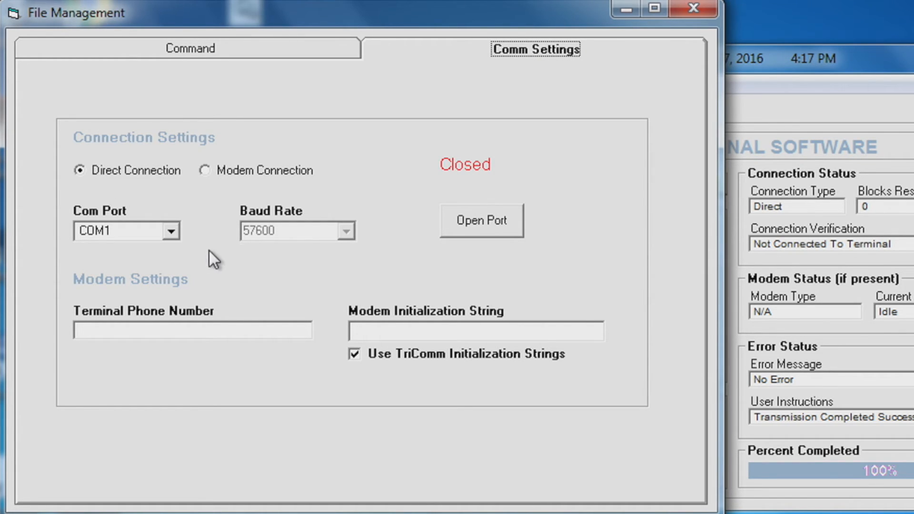
pyautogui.click(171, 230)
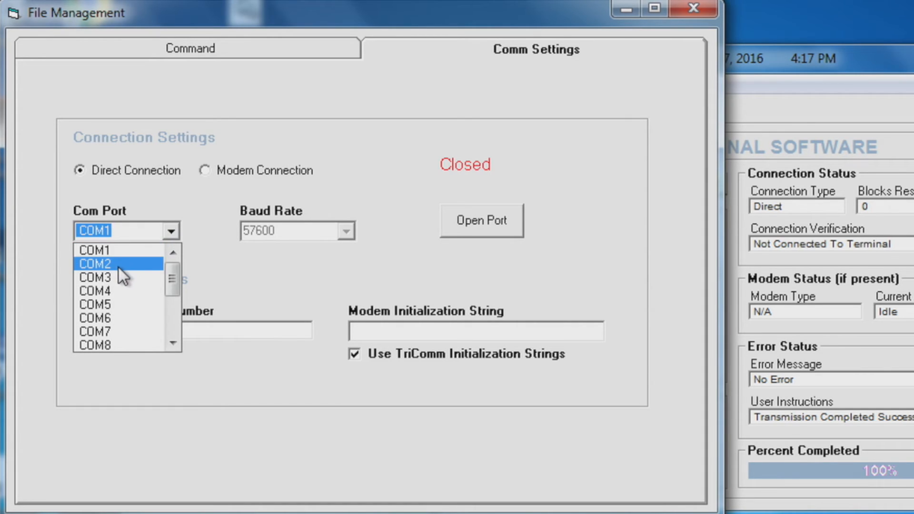
pyautogui.click(94, 276)
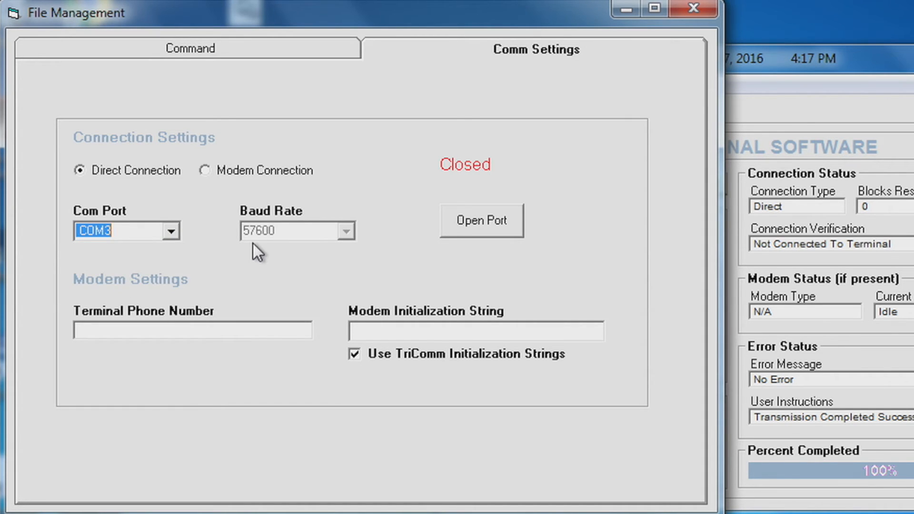
pyautogui.moveTo(331, 253)
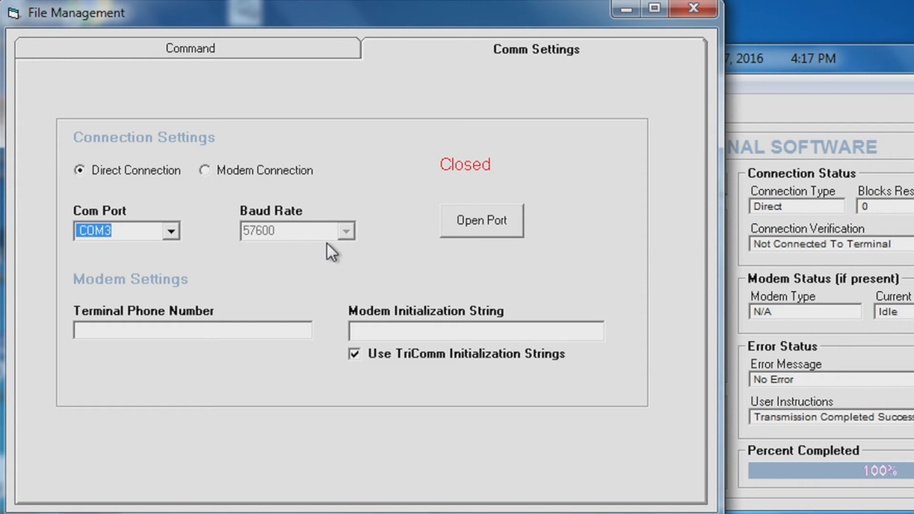
pyautogui.moveTo(478, 236)
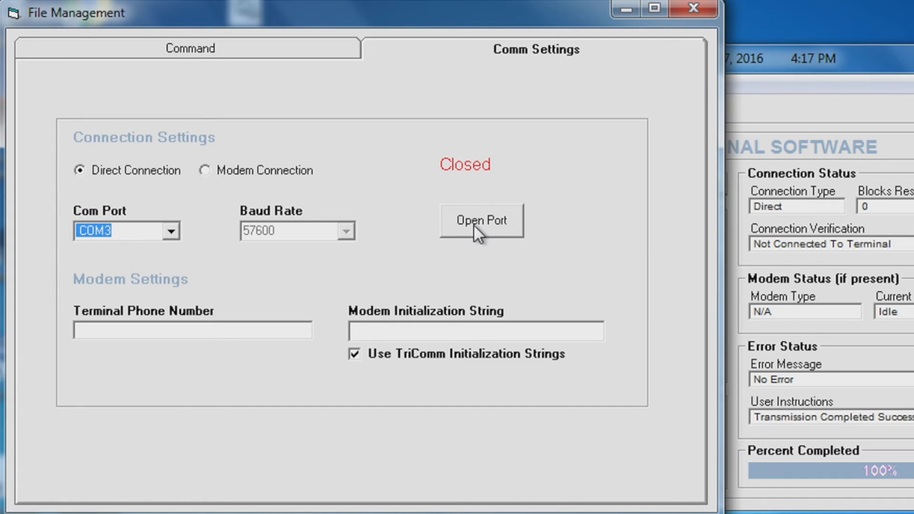
pyautogui.click(481, 220)
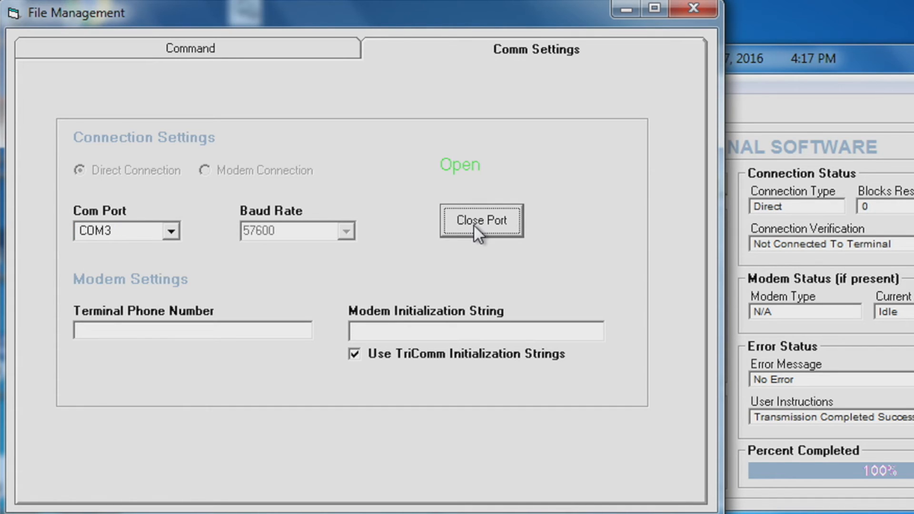
pyautogui.moveTo(232, 58)
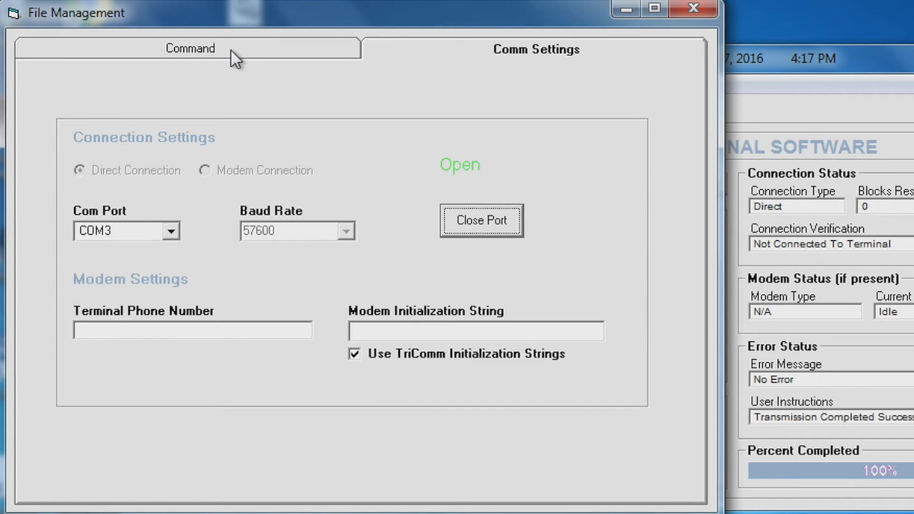
# Step: On the Command tab, select EMVA0802.B97 from the 9700 folder as the file to load
pyautogui.click(189, 48)
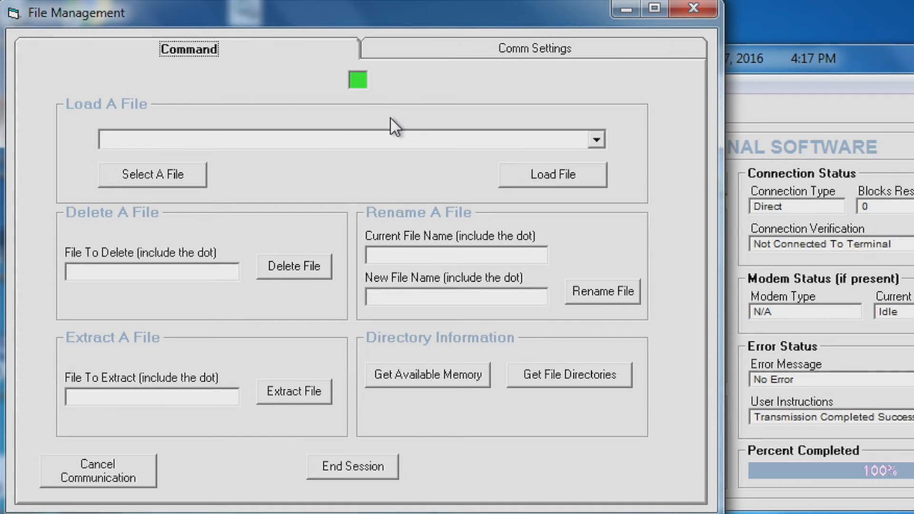
pyautogui.moveTo(193, 162)
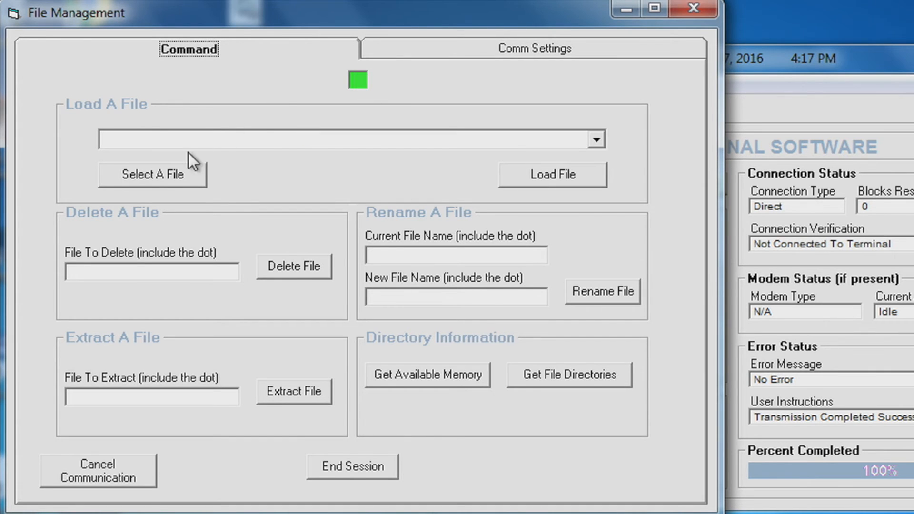
pyautogui.click(153, 173)
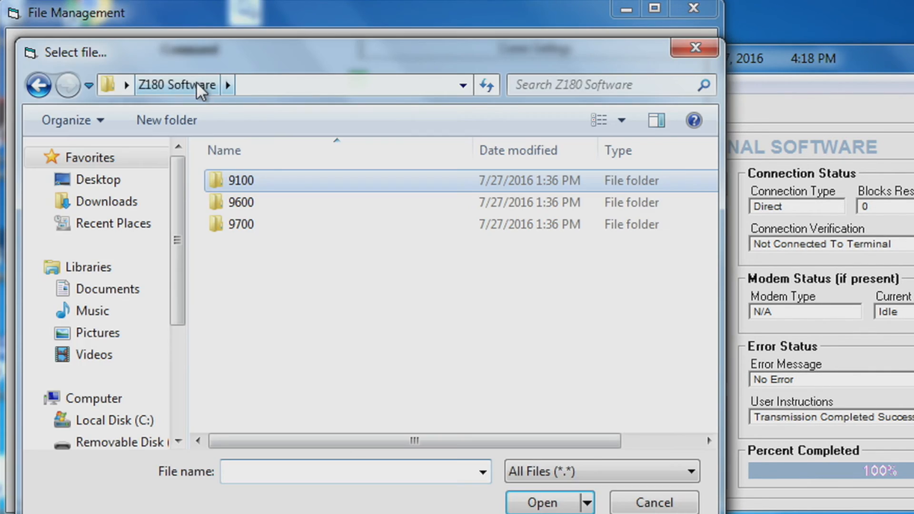
pyautogui.click(239, 225)
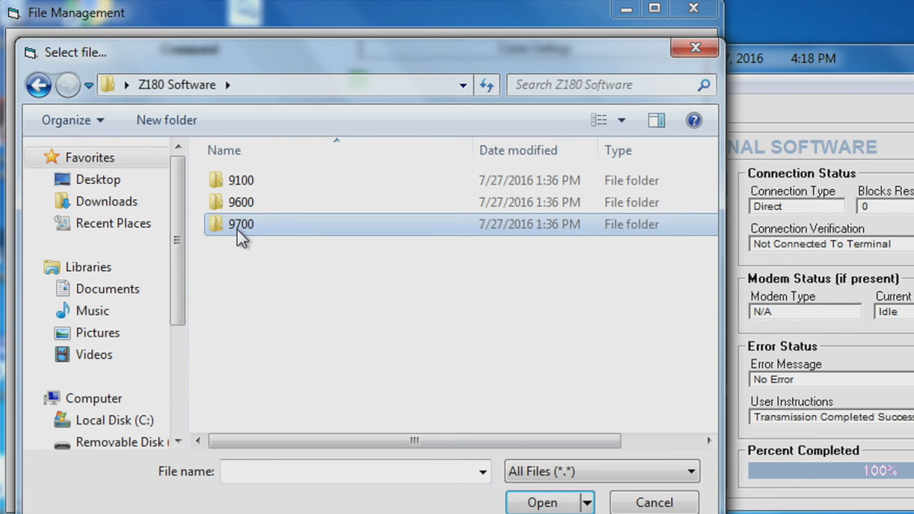
pyautogui.doubleClick(239, 224)
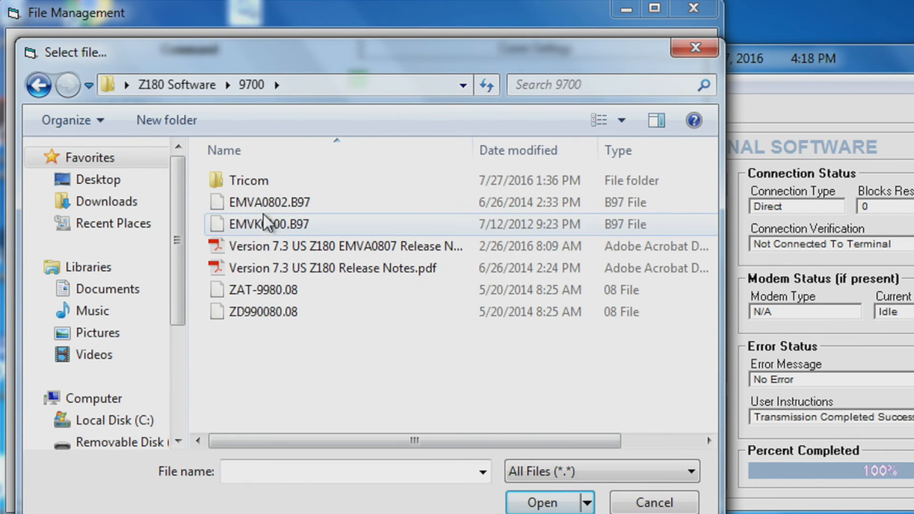
pyautogui.click(268, 202)
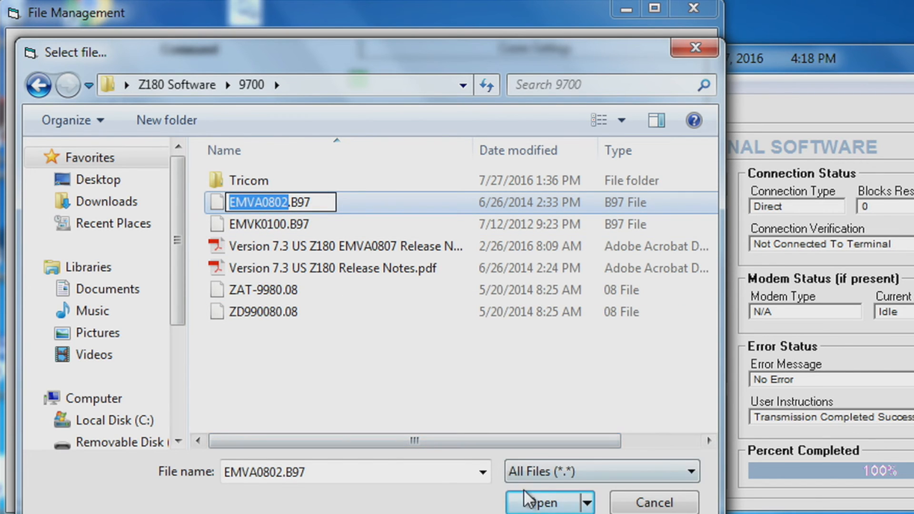
pyautogui.click(540, 502)
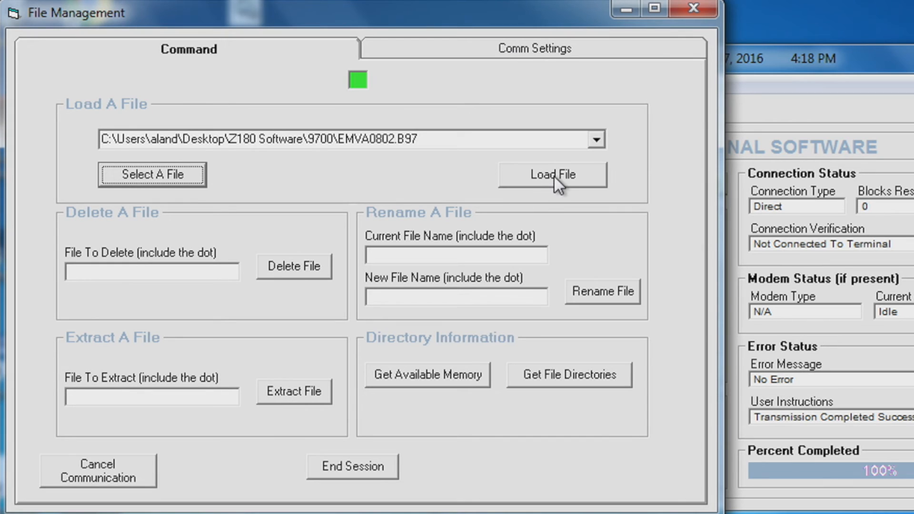
# Step: Load EMVA0802.B97 onto the terminal
pyautogui.click(552, 175)
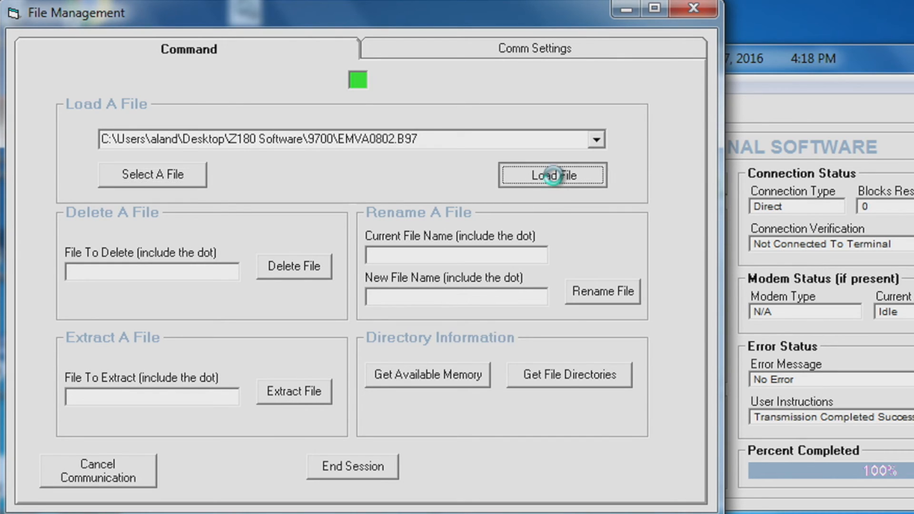
pyautogui.click(551, 174)
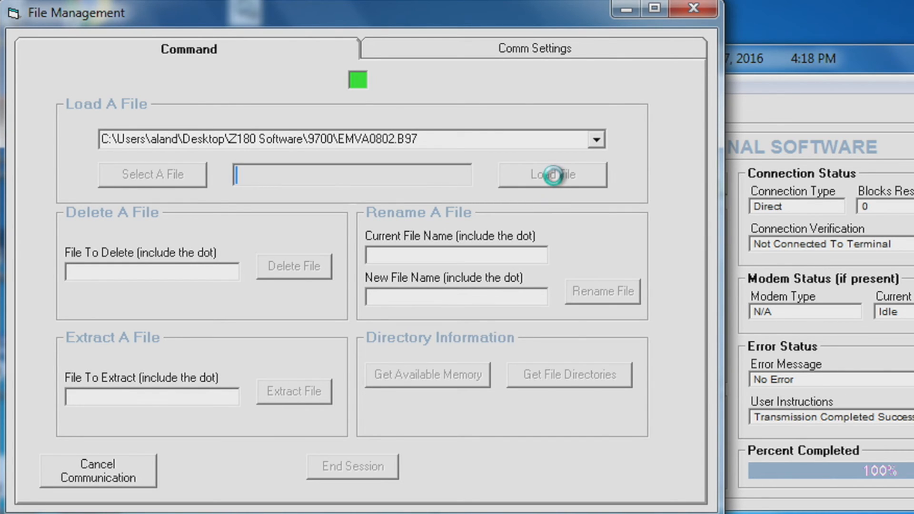
pyautogui.click(551, 174)
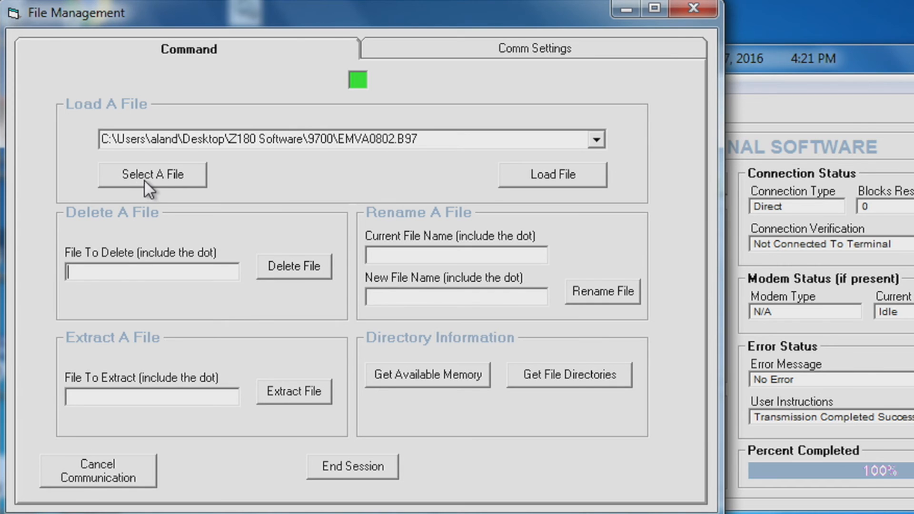
# Step: Select EMVK0100.B97 from the 9700 folder and load it onto the terminal
pyautogui.click(152, 174)
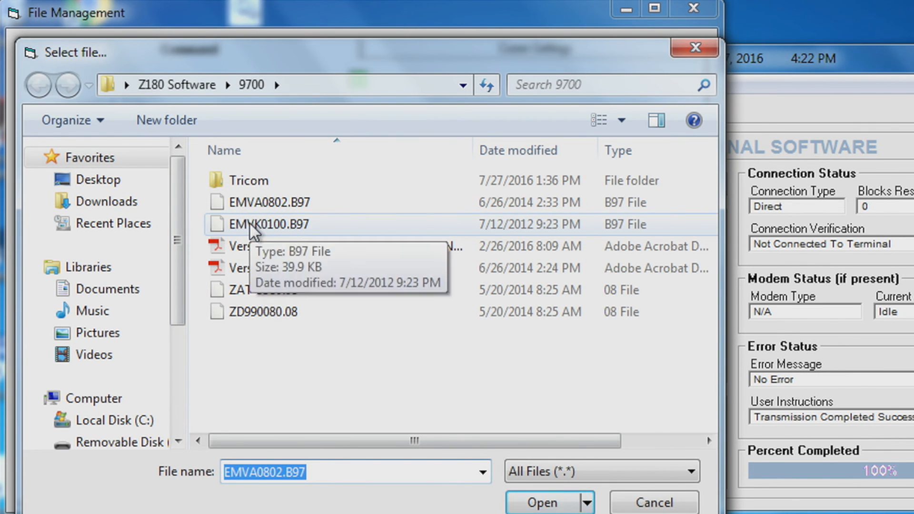
pyautogui.click(540, 502)
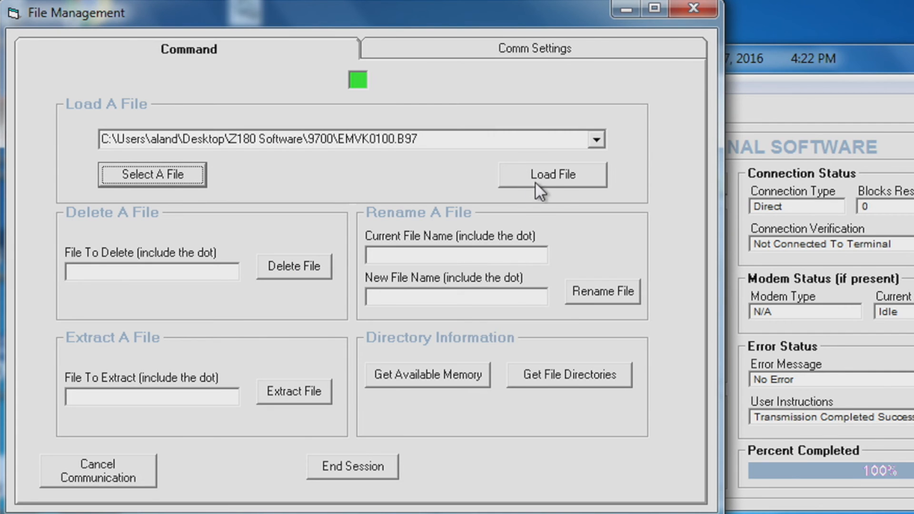
pyautogui.click(551, 173)
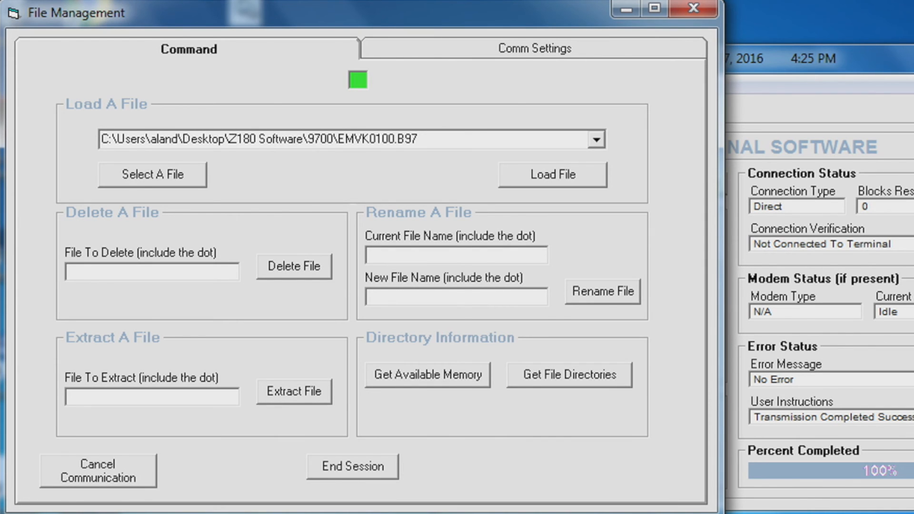
pyautogui.moveTo(363, 471)
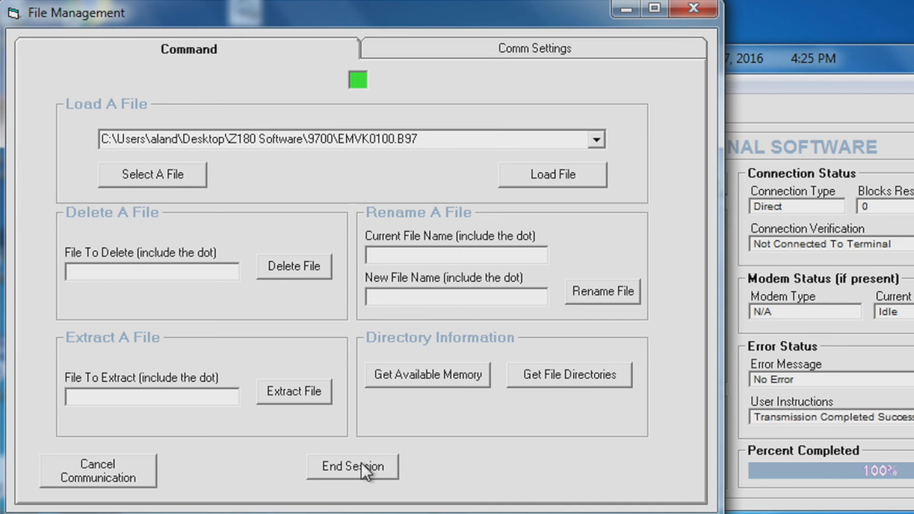
# Step: End the file management session so the status indicator turns red
pyautogui.click(352, 466)
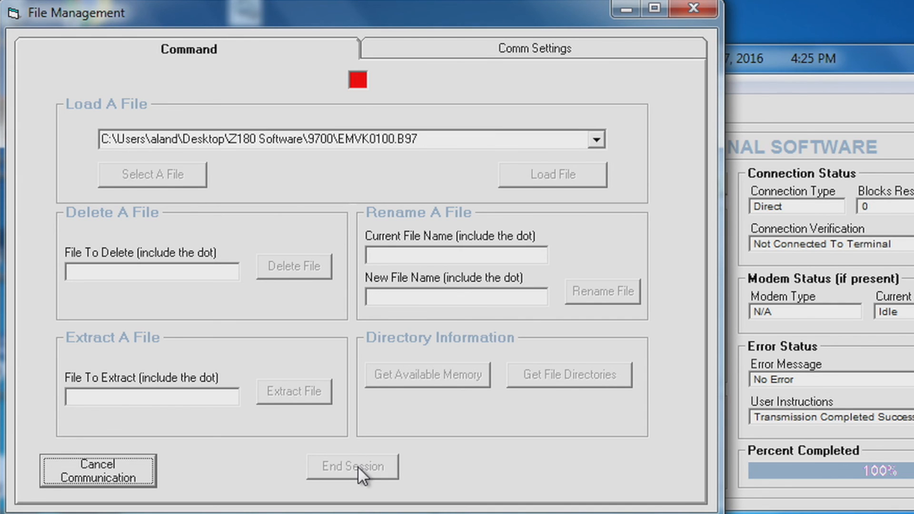